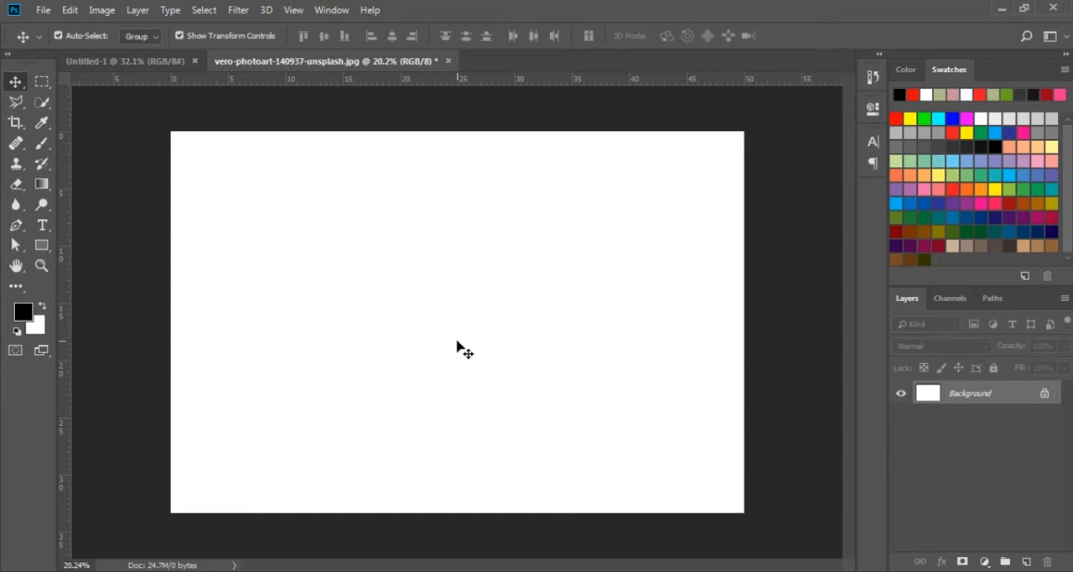
{"action": "mouse_move", "coordinate": [361, 363]}
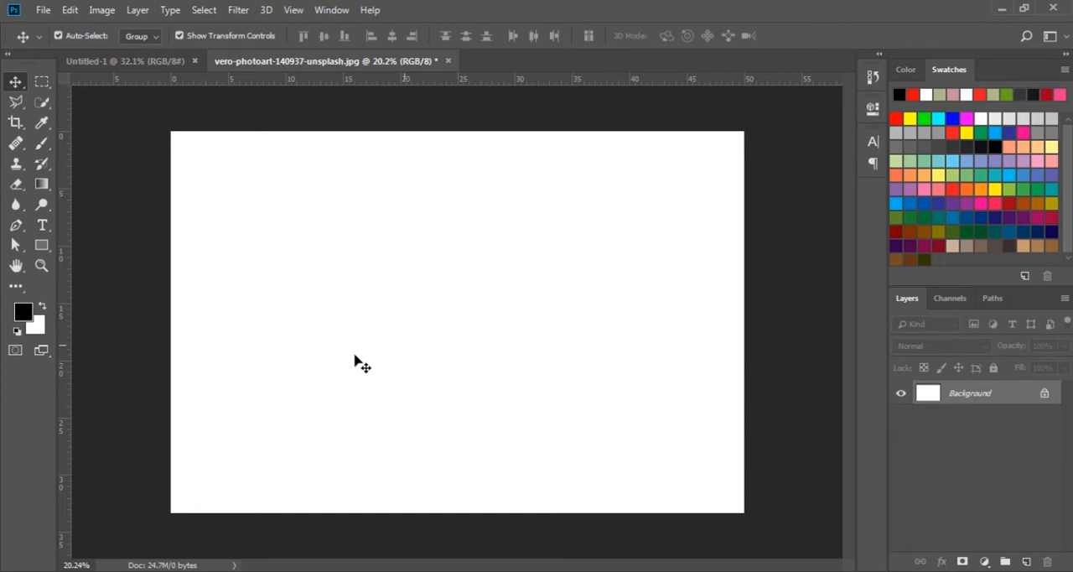
{"action": "mouse_move", "coordinate": [93, 362]}
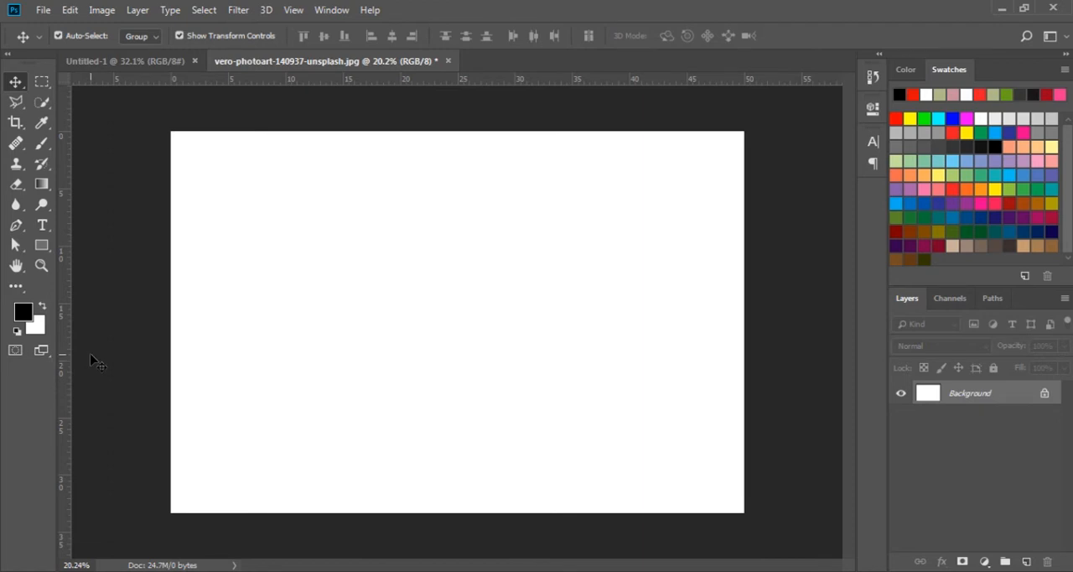
{"action": "mouse_move", "coordinate": [60, 346]}
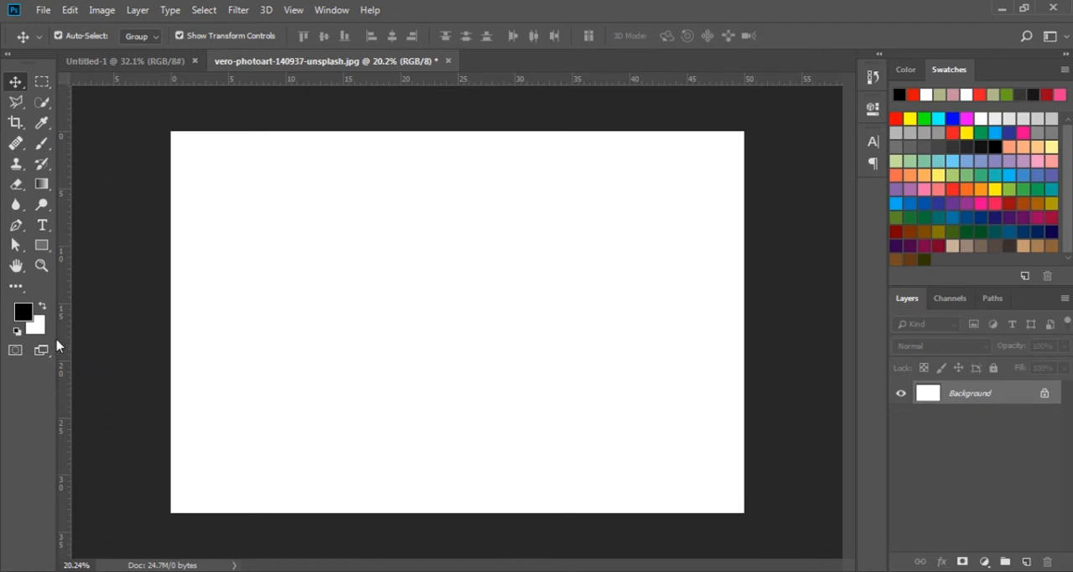
{"action": "mouse_move", "coordinate": [35, 326]}
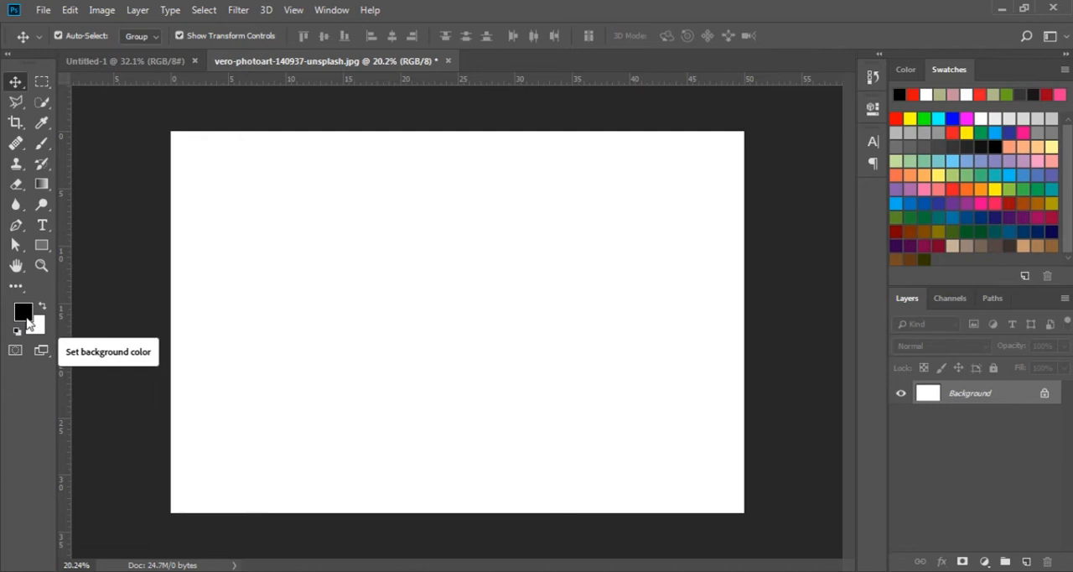
{"action": "mouse_move", "coordinate": [24, 312]}
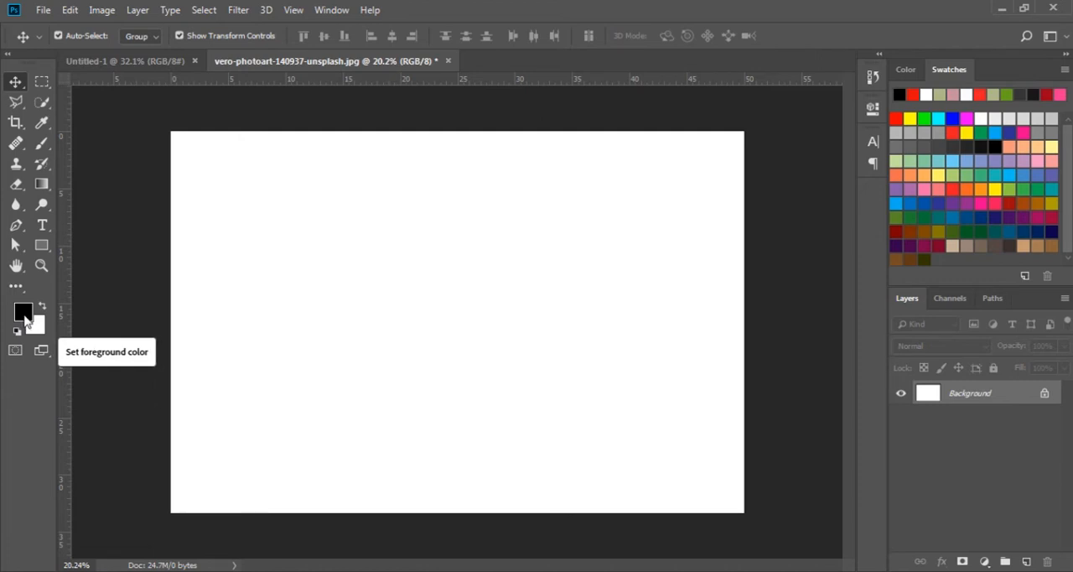
{"action": "mouse_move", "coordinate": [36, 327]}
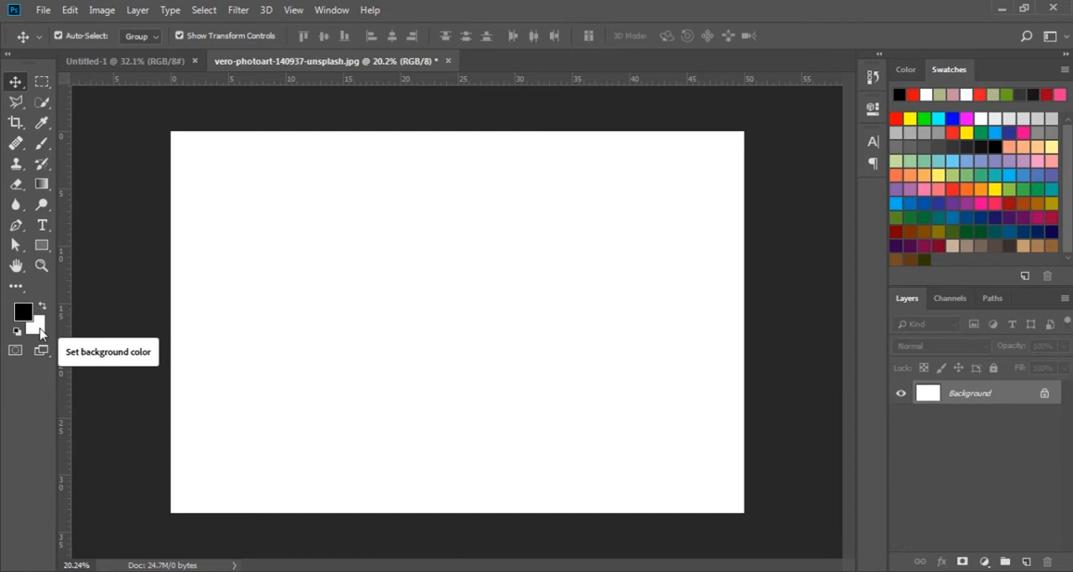
{"action": "mouse_move", "coordinate": [30, 318]}
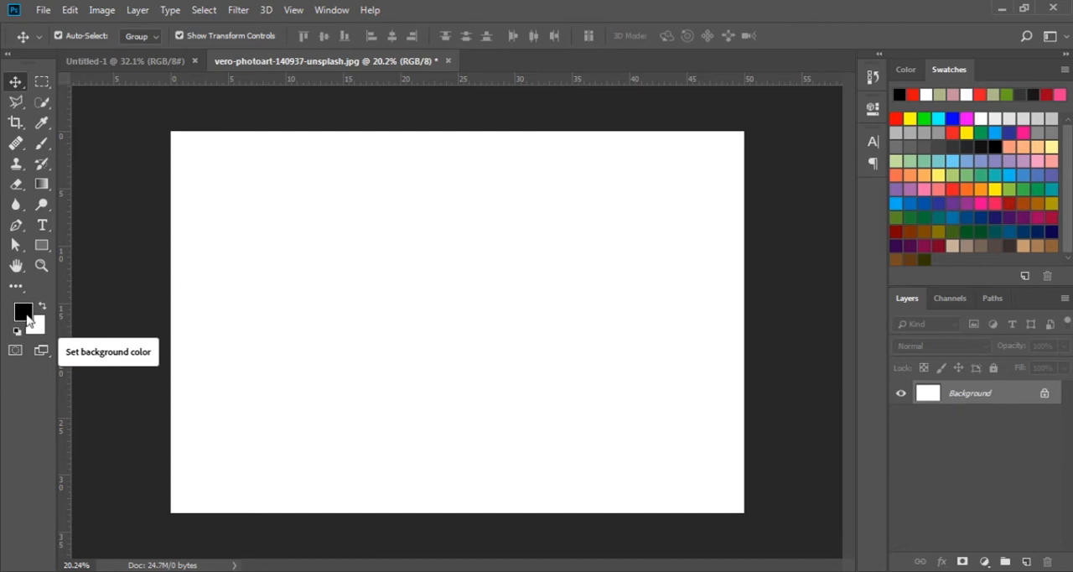
{"action": "mouse_move", "coordinate": [36, 325]}
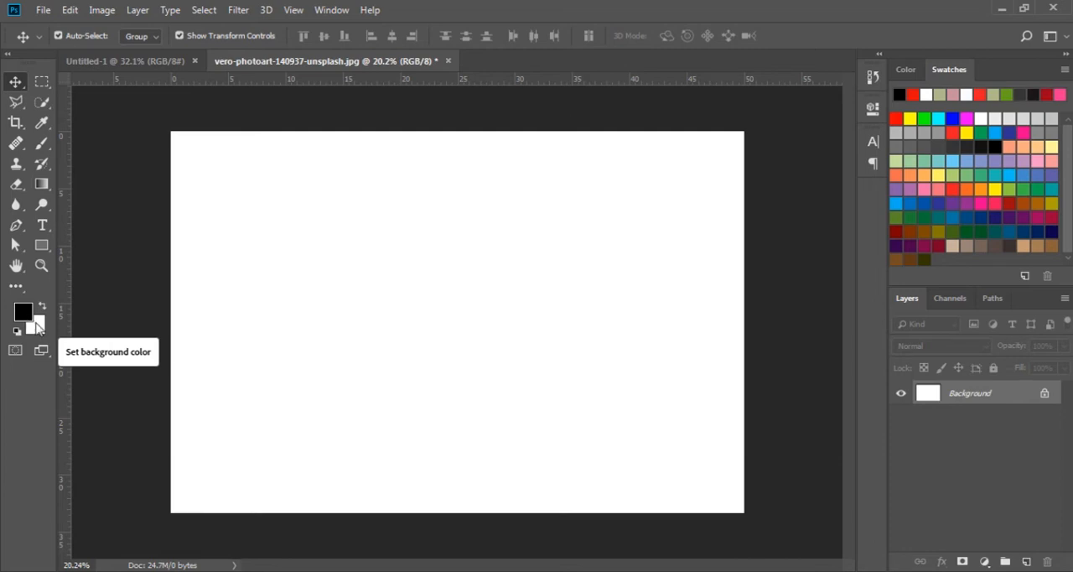
{"action": "mouse_move", "coordinate": [42, 312]}
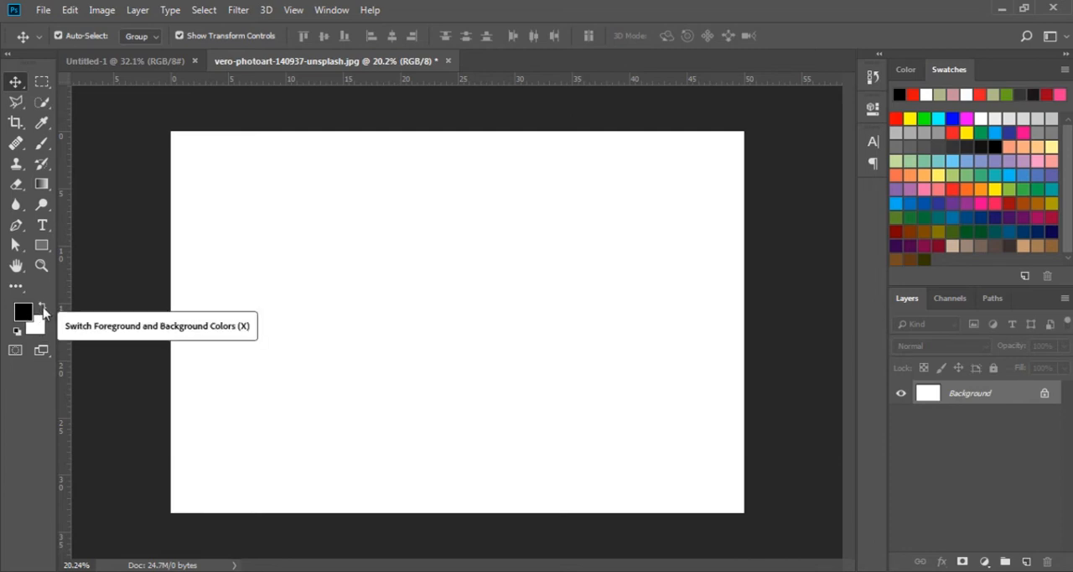
Swap the foreground and background colours back and forth, ending with black foreground again
{"action": "left_click", "coordinate": [42, 309]}
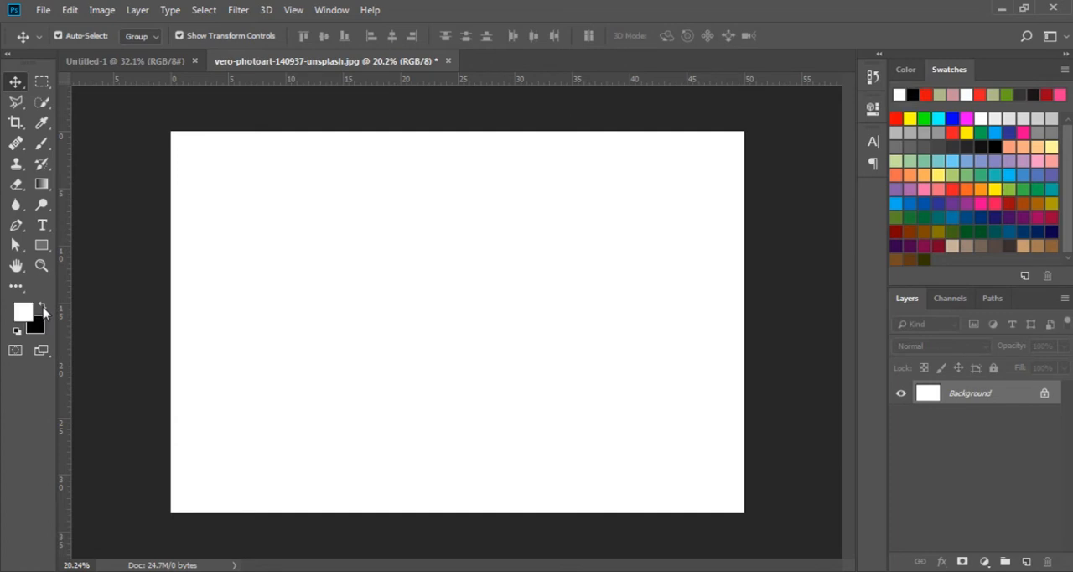
{"action": "left_click", "coordinate": [40, 308]}
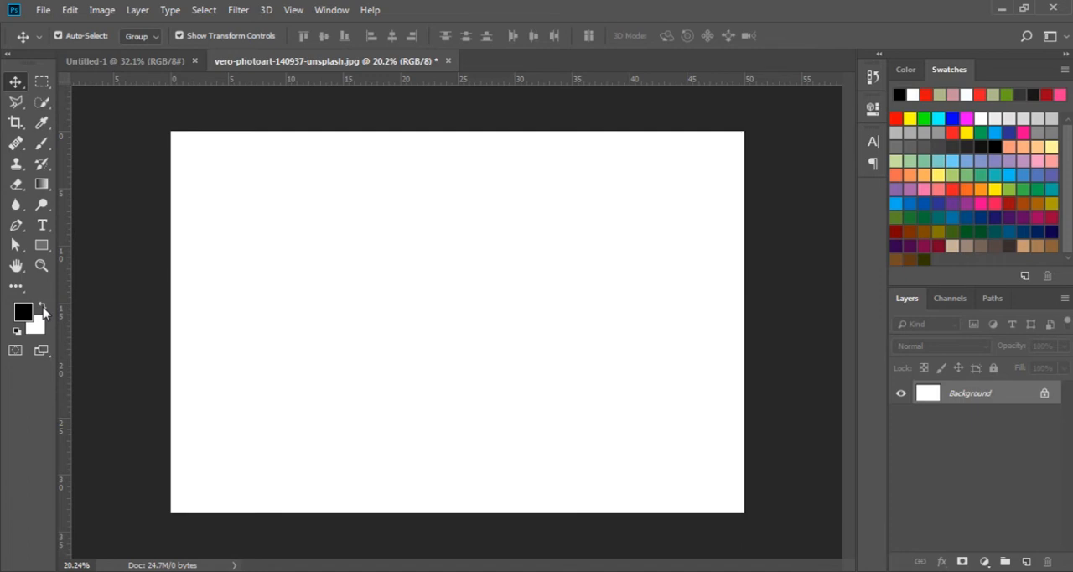
{"action": "left_click", "coordinate": [42, 305]}
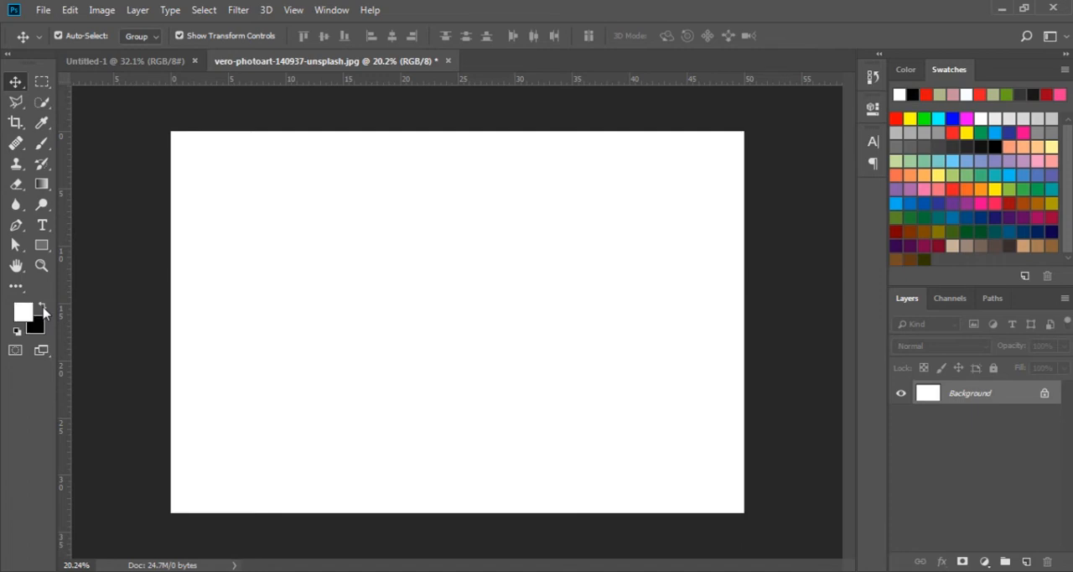
{"action": "left_click", "coordinate": [40, 305]}
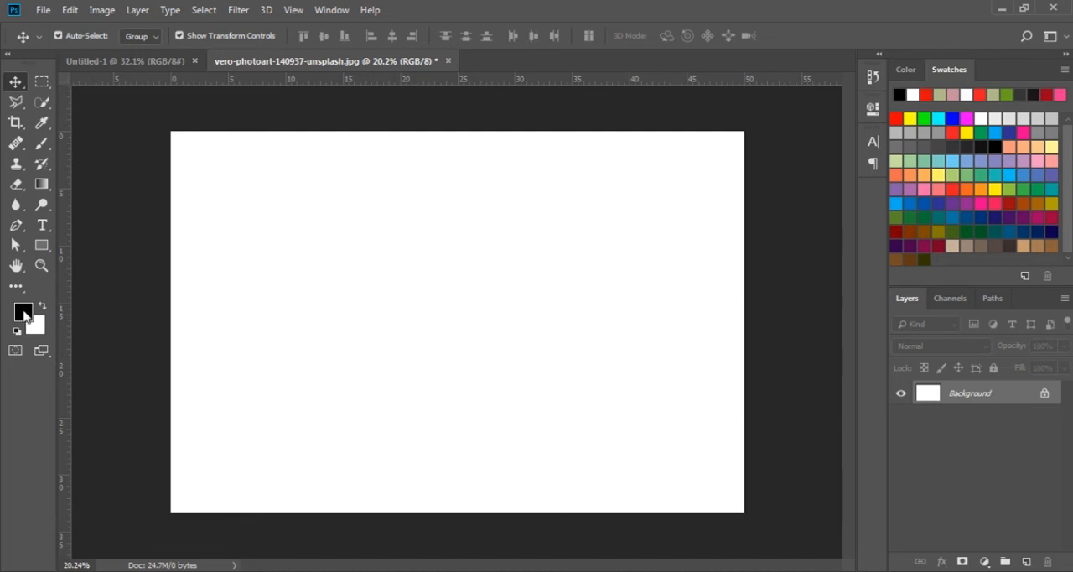
Set the foreground colour to bright red in the Color Picker, keeping white as background
{"action": "left_click", "coordinate": [24, 312]}
{"action": "type", "text": "f30a0a"}
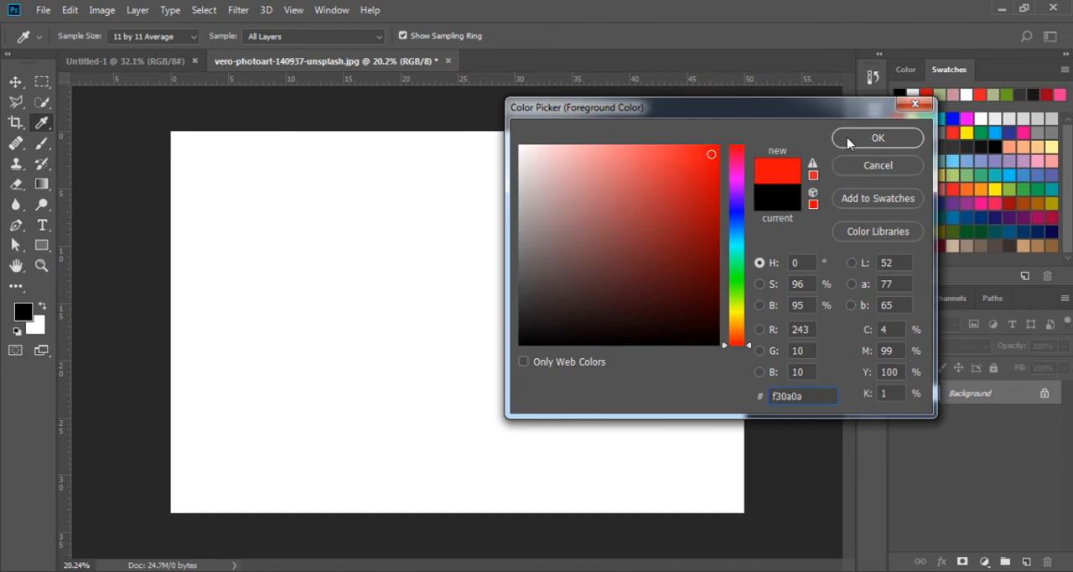
{"action": "left_click", "coordinate": [877, 138]}
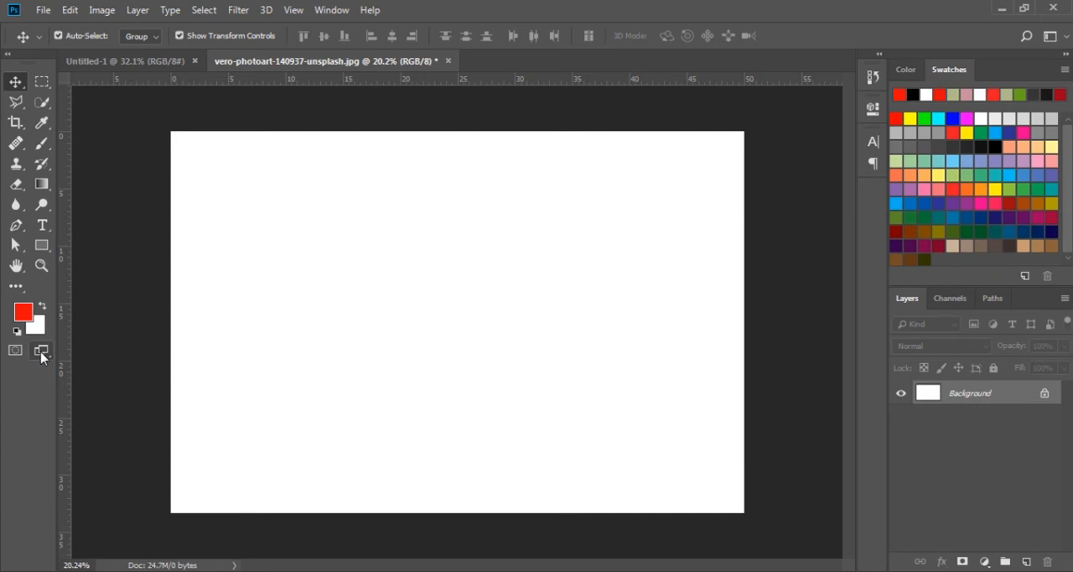
{"action": "mouse_move", "coordinate": [41, 351]}
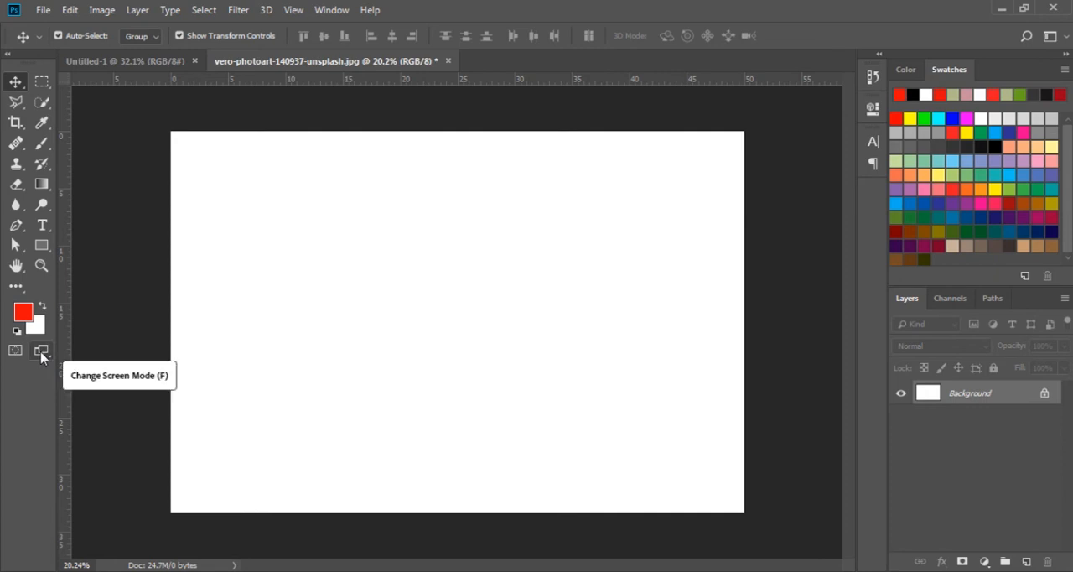
Show the Change Screen Mode flyout listing standard and both full-screen modes
{"action": "left_click", "coordinate": [40, 351]}
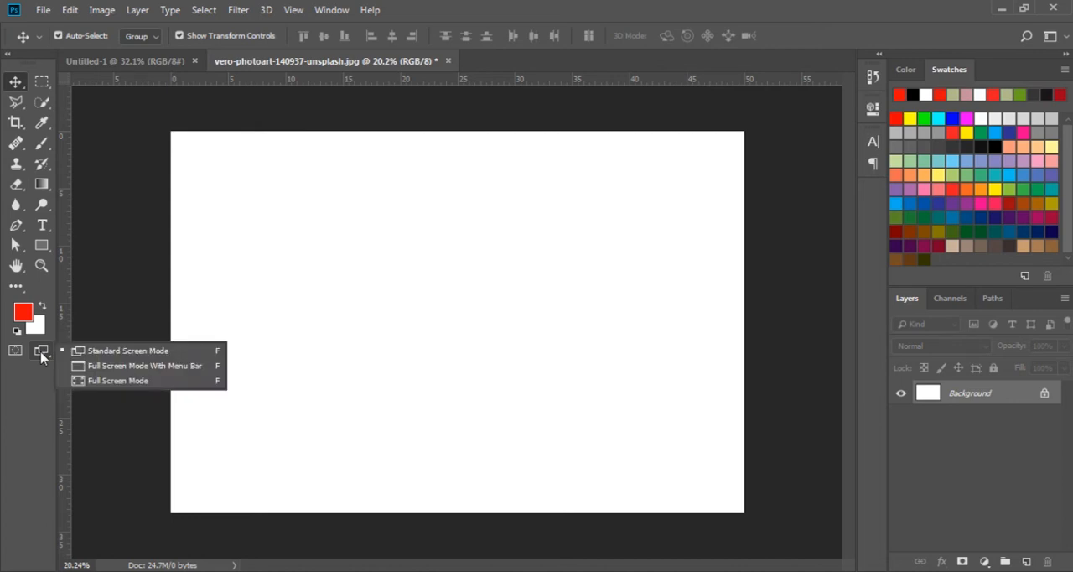
{"action": "mouse_move", "coordinate": [121, 355]}
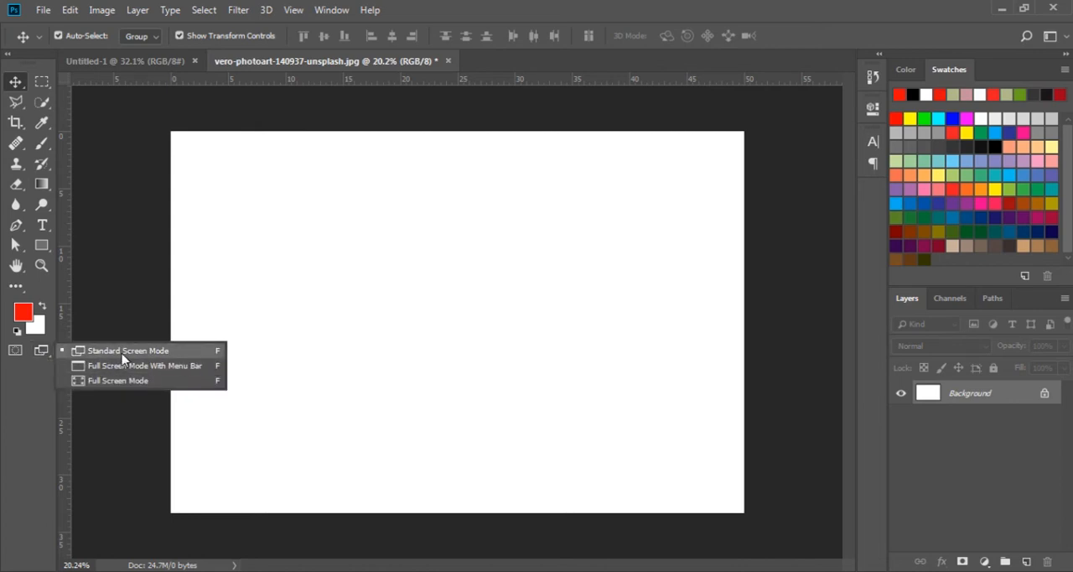
{"action": "mouse_move", "coordinate": [121, 369]}
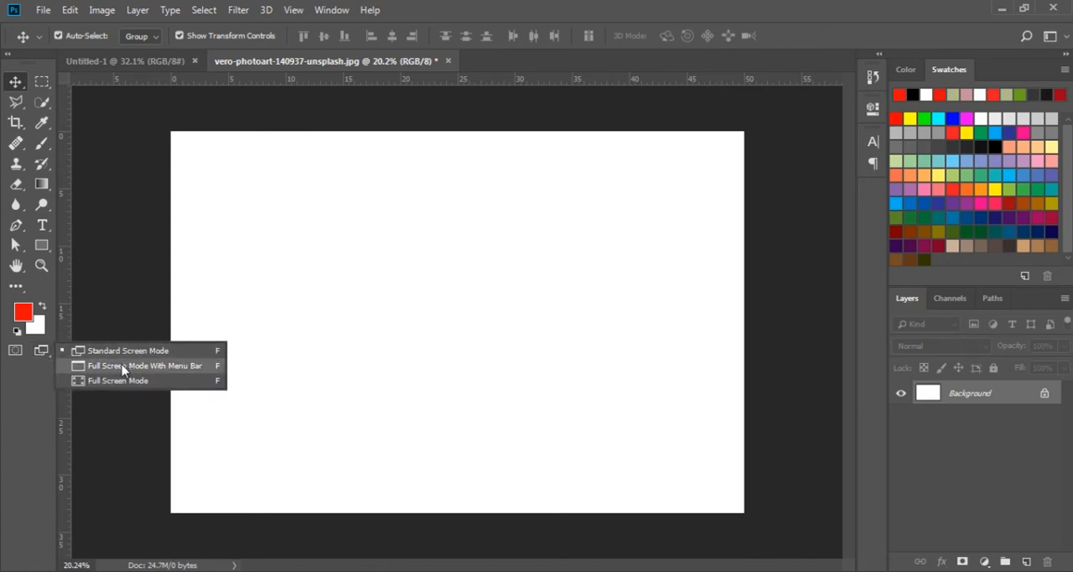
{"action": "mouse_move", "coordinate": [125, 379]}
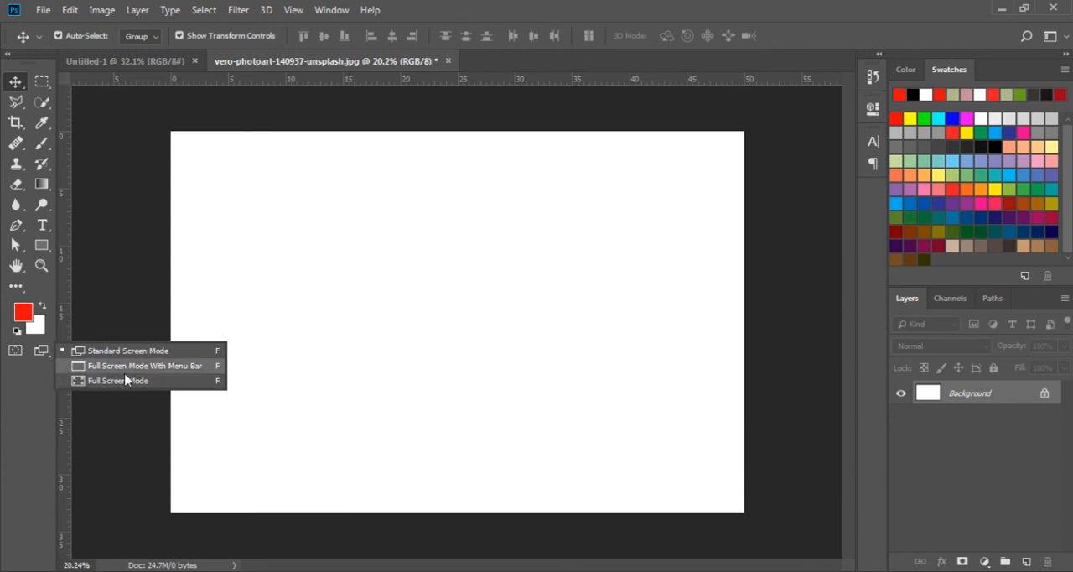
{"action": "mouse_move", "coordinate": [124, 384]}
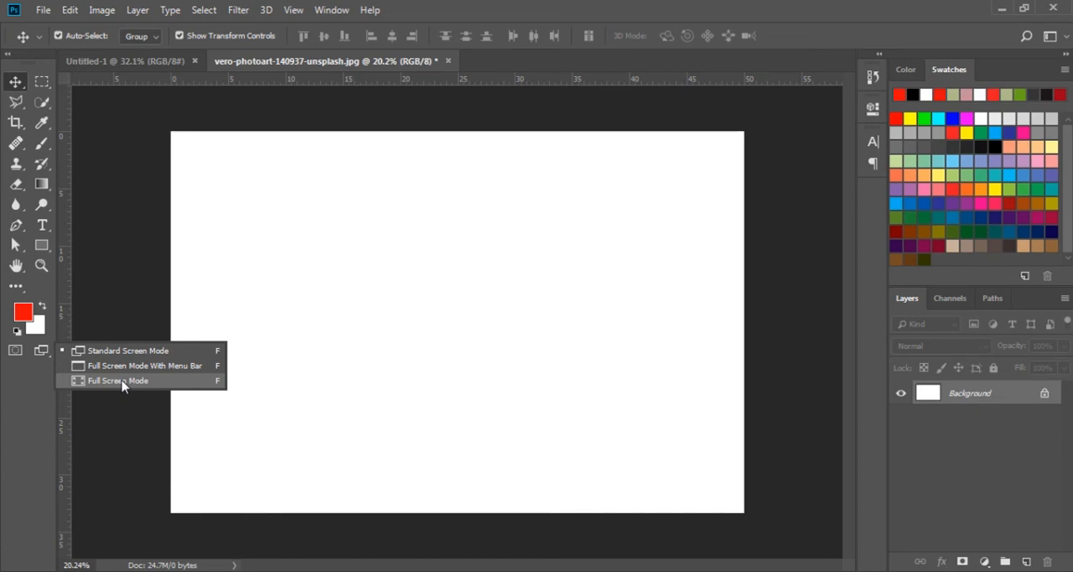
{"action": "mouse_move", "coordinate": [121, 355]}
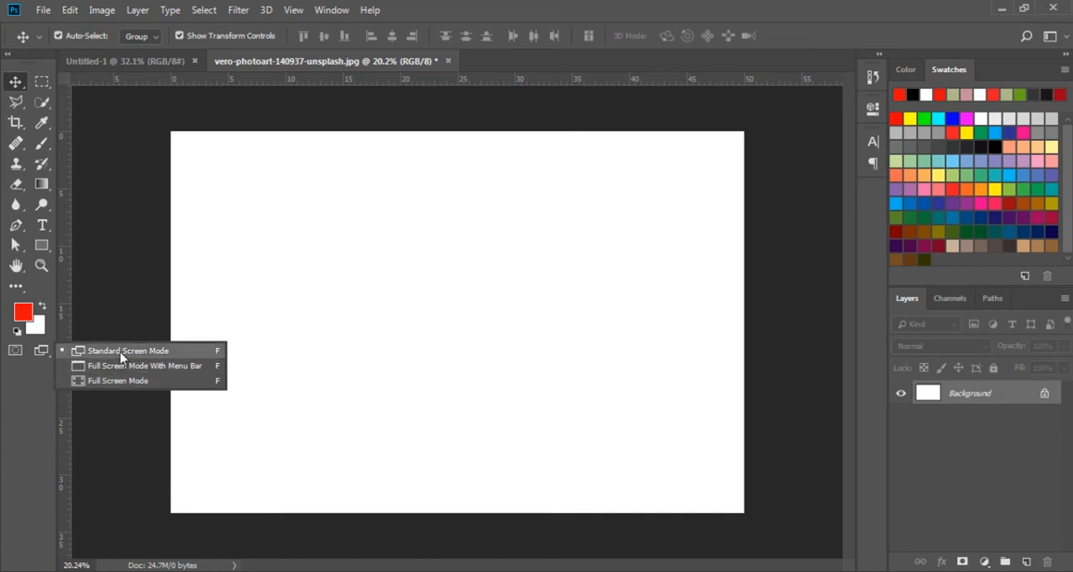
{"action": "mouse_move", "coordinate": [121, 366]}
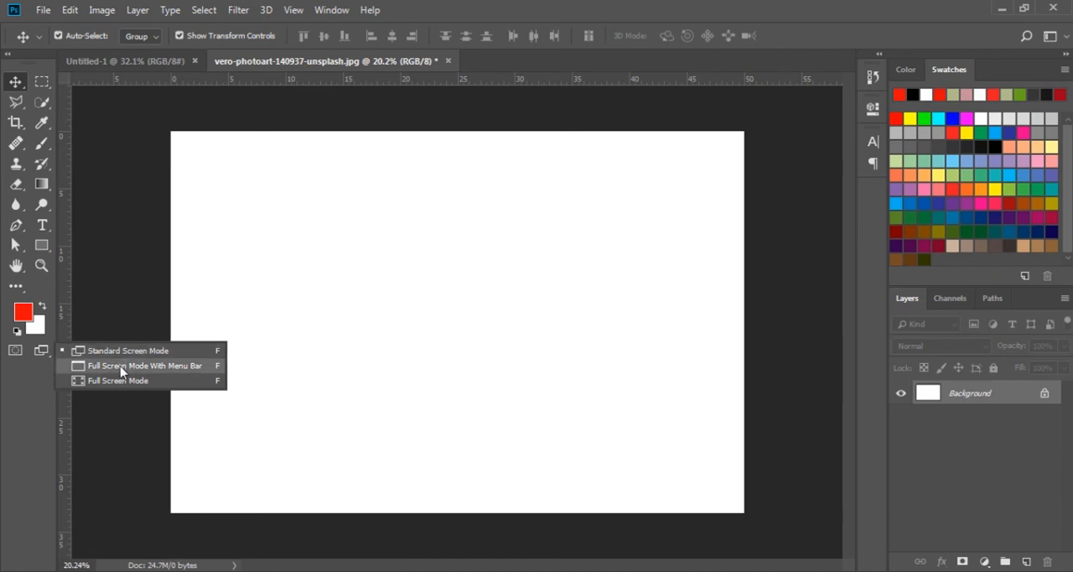